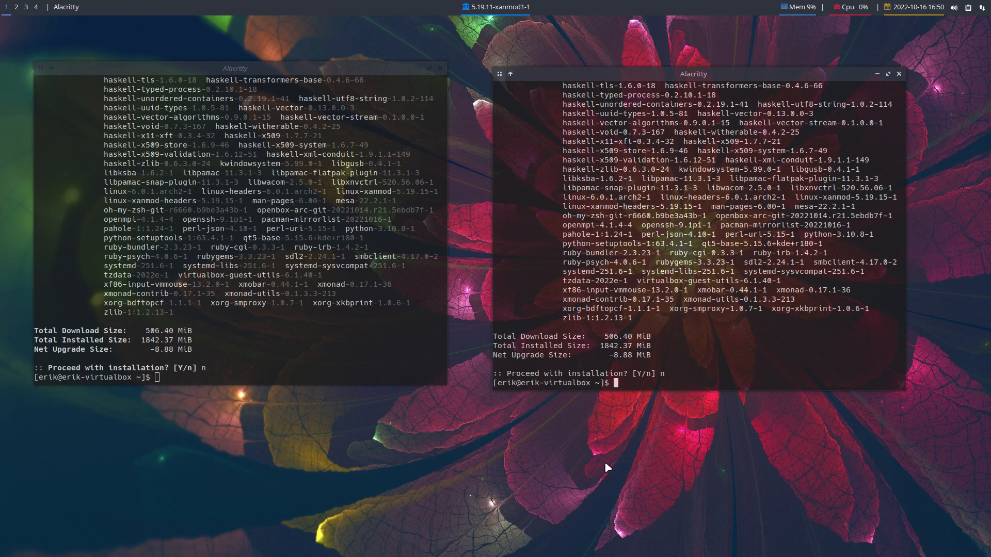
{"action": "mouse_move", "coordinate": [196, 210]}
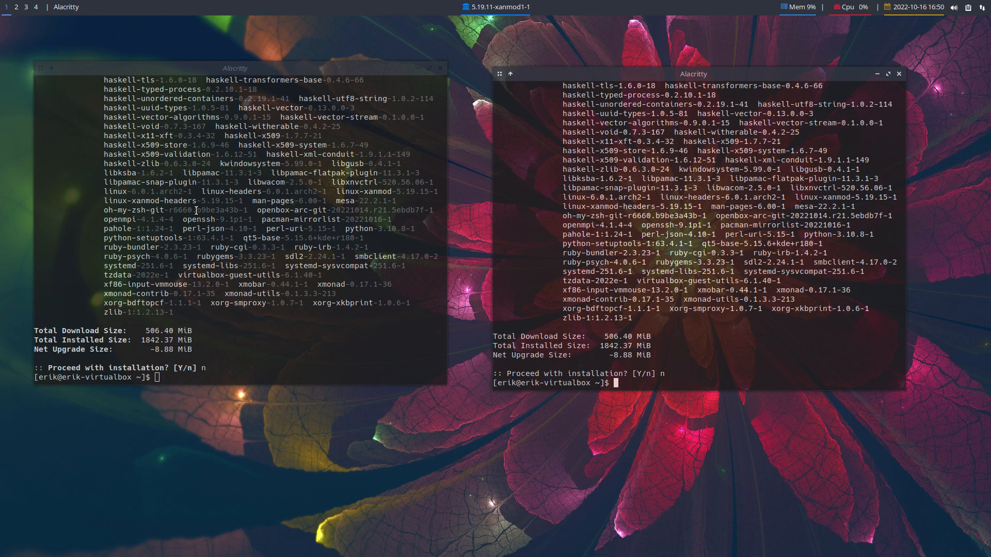
{"action": "mouse_move", "coordinate": [158, 163]}
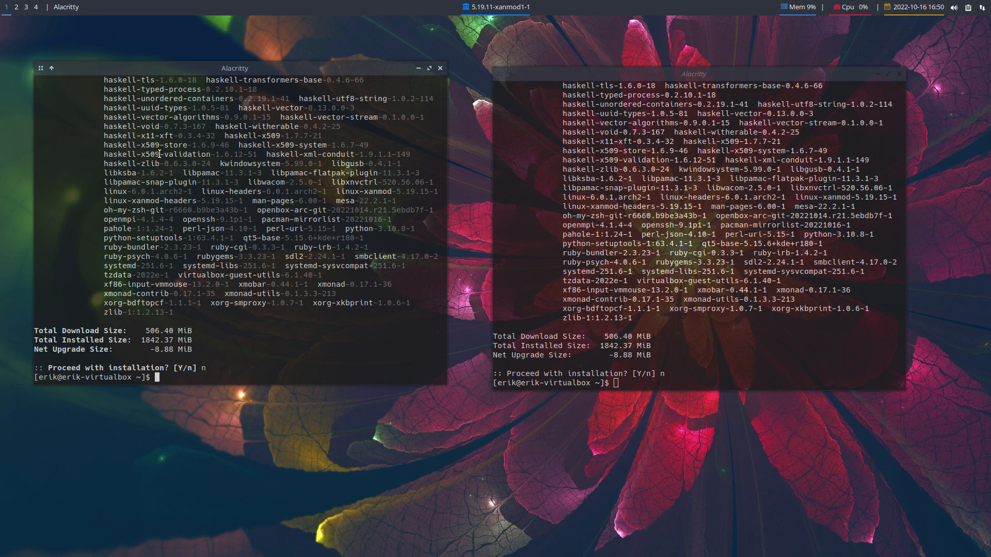
- Select a version string in the declined pacman output and close the terminal window
{"action": "double_click", "coordinate": [188, 163]}
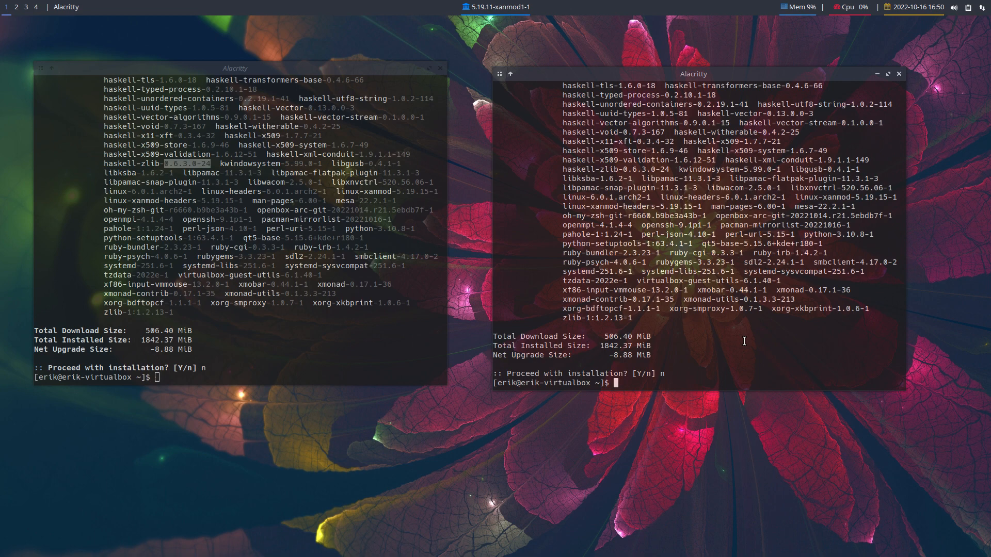
{"action": "mouse_move", "coordinate": [900, 79]}
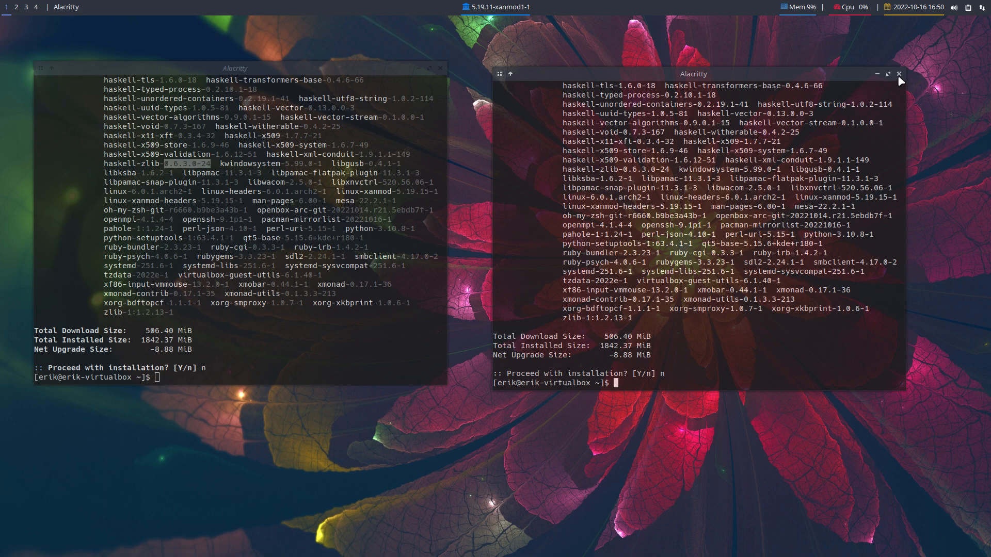
{"action": "left_click", "coordinate": [898, 73]}
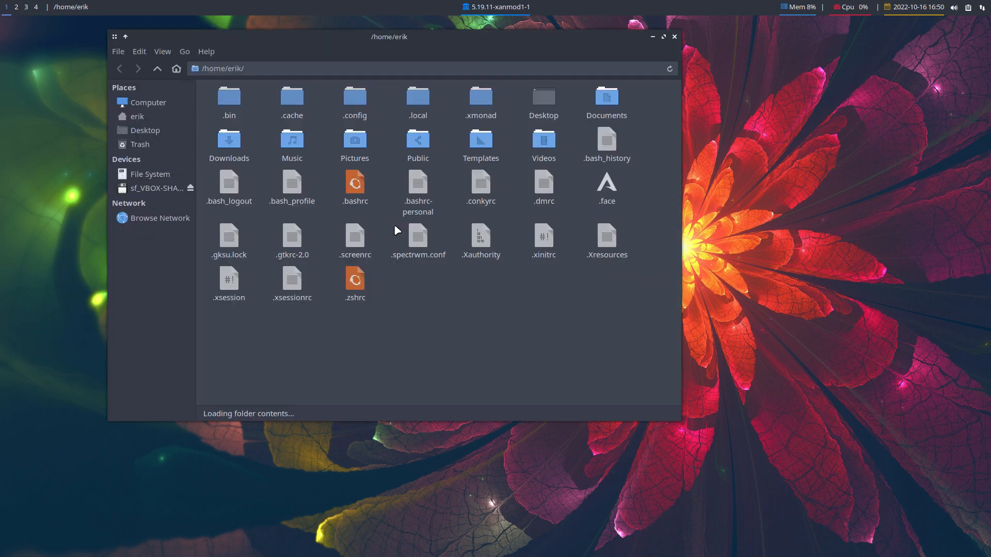
- Browse from home to the file system root's /etc and jump to pacman.conf by name
{"action": "left_click", "coordinate": [137, 116]}
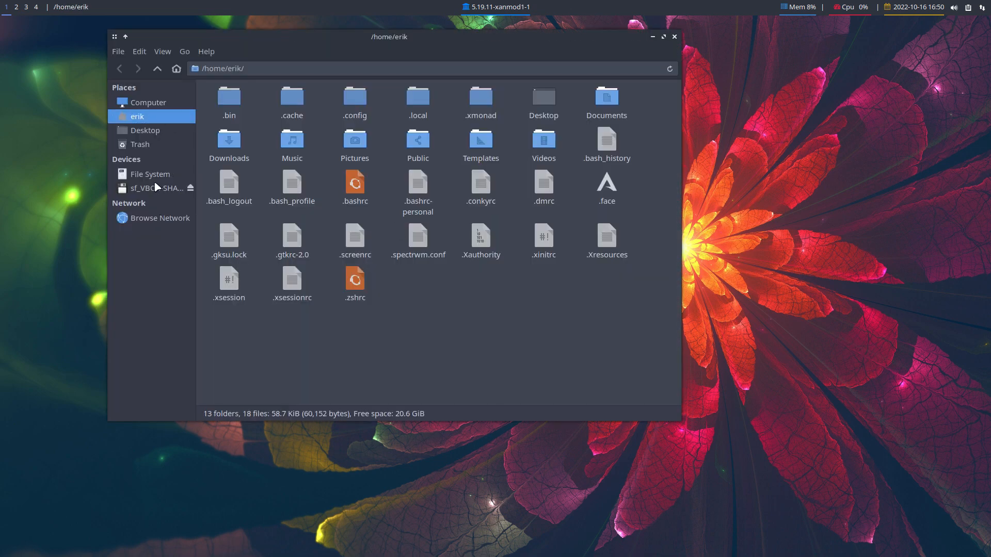
{"action": "left_click", "coordinate": [150, 174]}
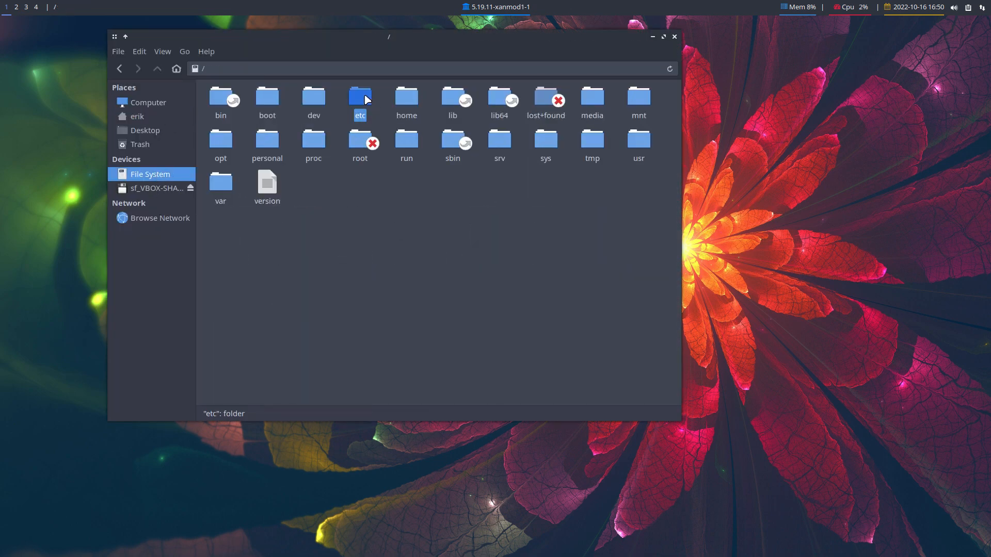
{"action": "type", "text": "pacman"}
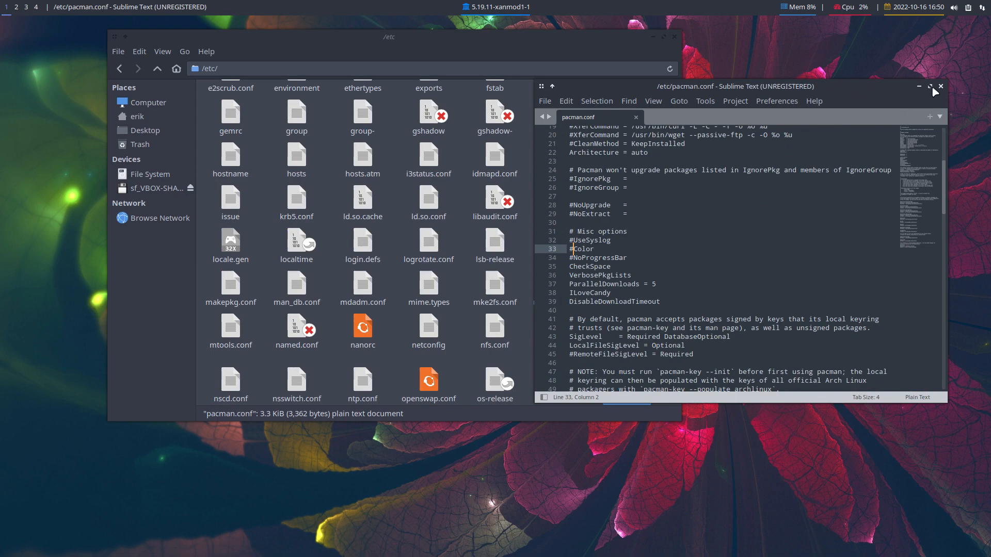
- Maximise the editor and save pacman.conf with #Color commented, confirming the password
{"action": "left_click", "coordinate": [929, 87]}
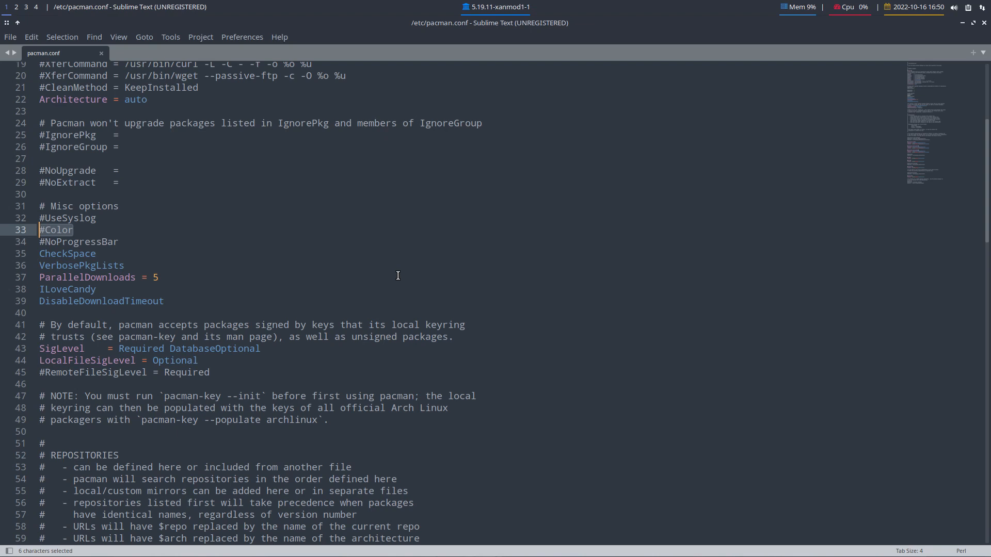
{"action": "mouse_move", "coordinate": [93, 239]}
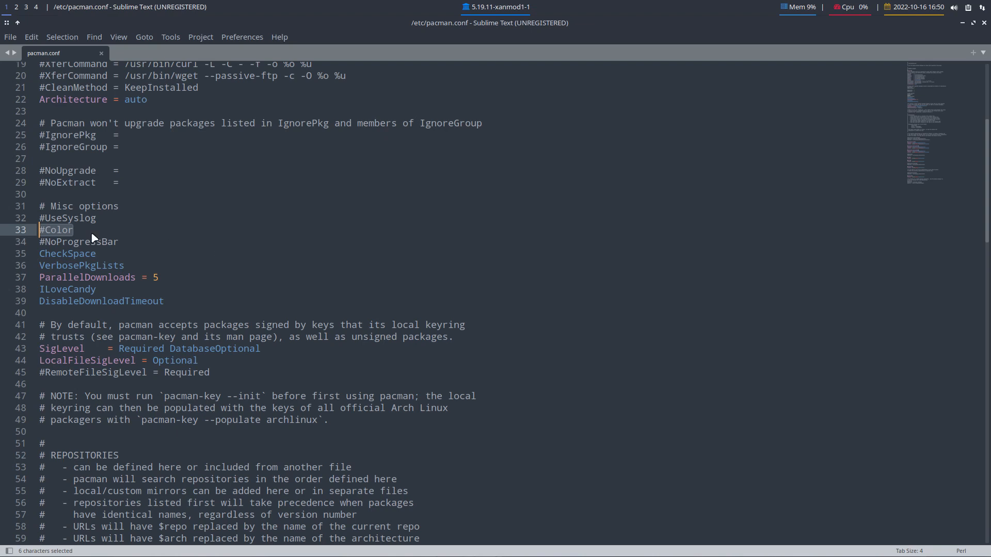
{"action": "left_click", "coordinate": [385, 285]}
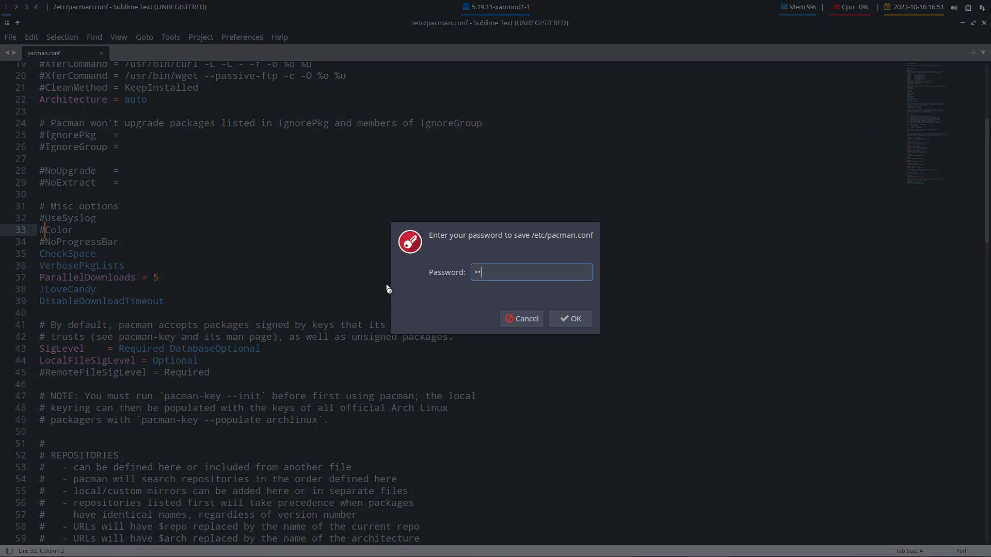
{"action": "left_click", "coordinate": [569, 318]}
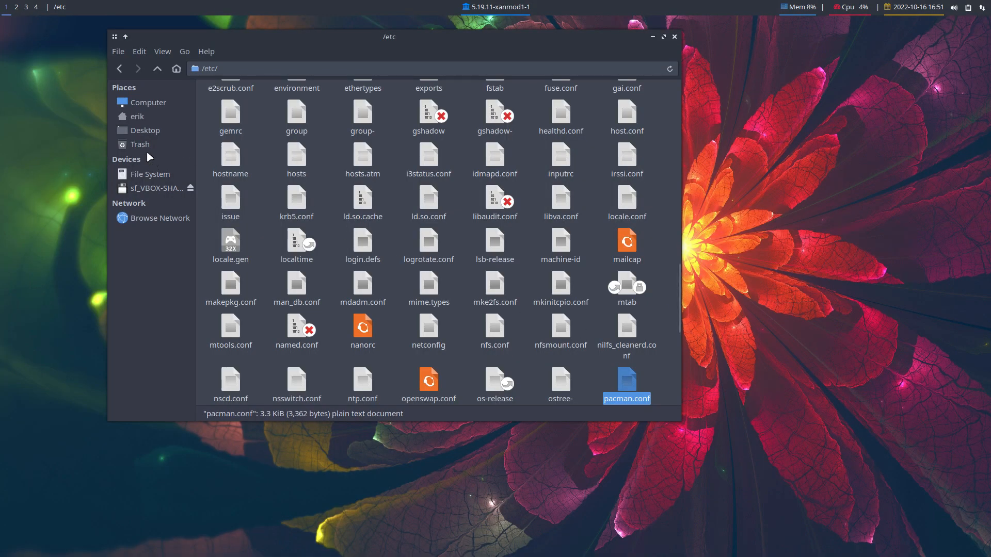
- Return to the home folder and open .bashrc in Sublime Text beside pacman.conf
{"action": "left_click", "coordinate": [138, 117]}
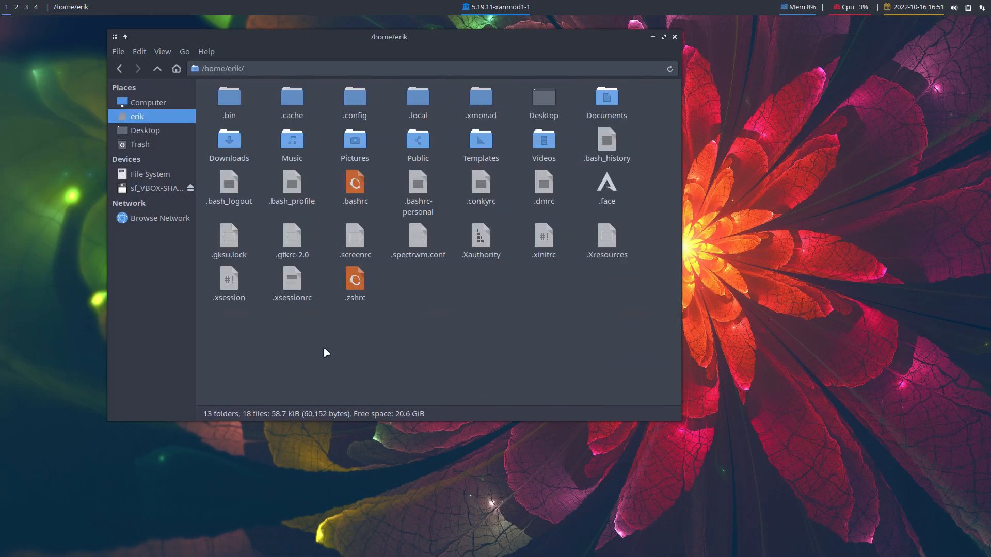
{"action": "left_click", "coordinate": [355, 185]}
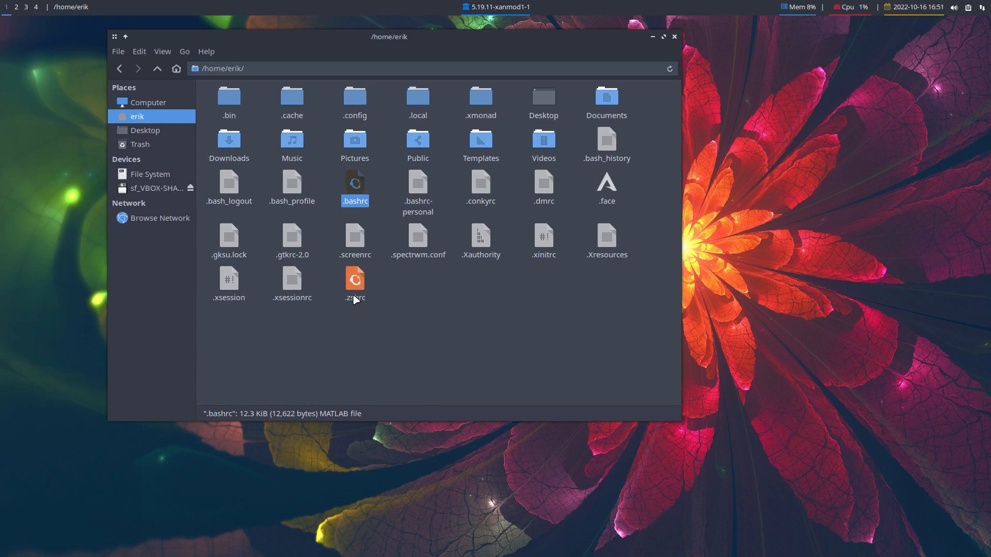
{"action": "left_click", "coordinate": [354, 284]}
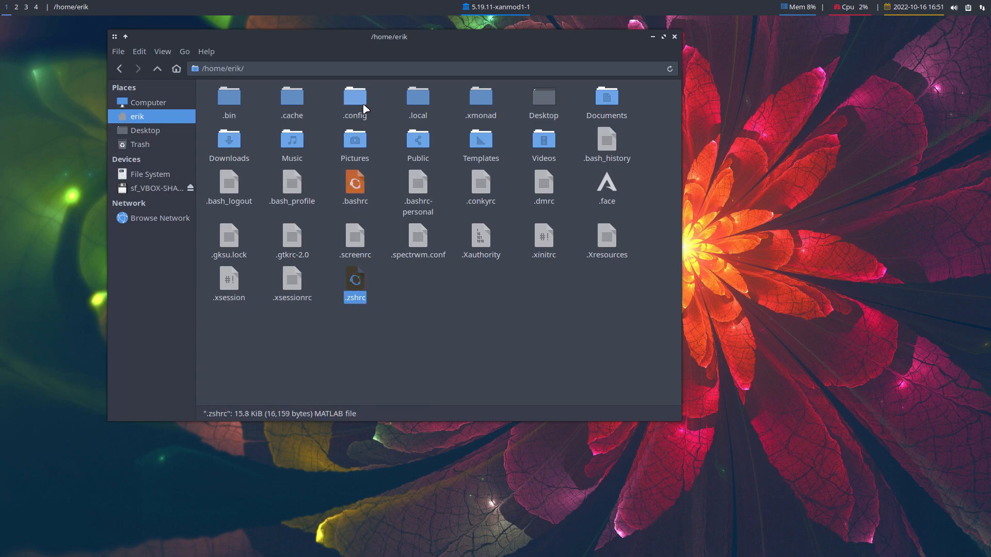
{"action": "left_click", "coordinate": [354, 188]}
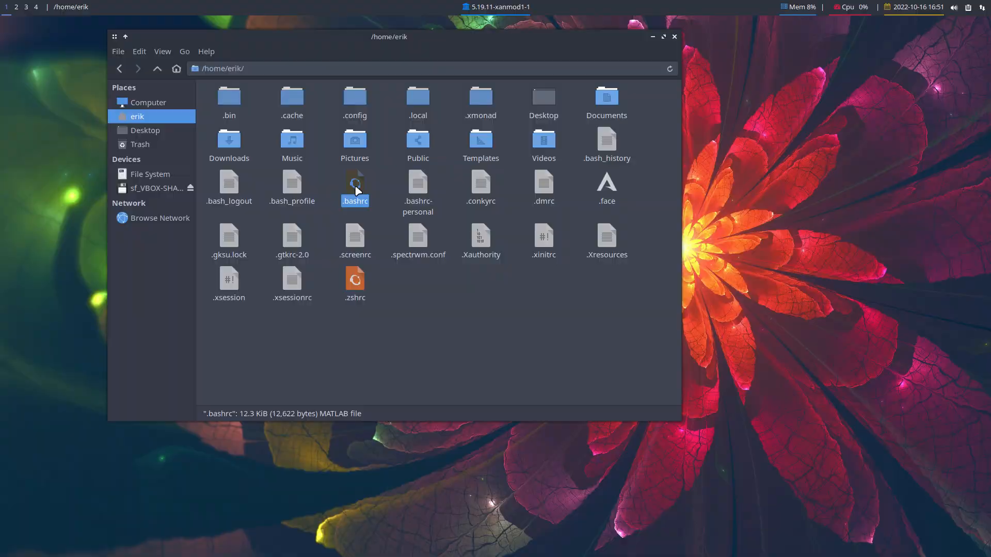
{"action": "double_click", "coordinate": [354, 186]}
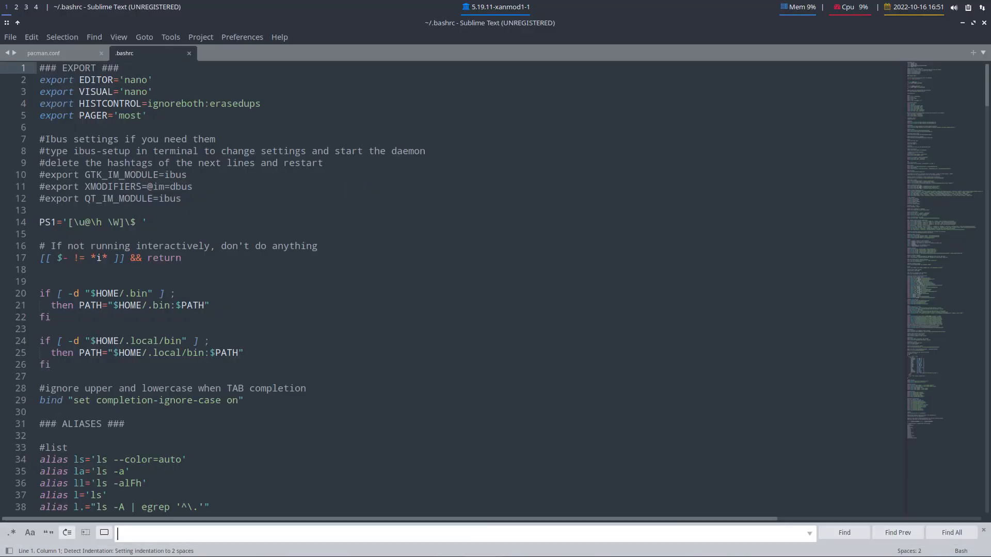
- Find the pacman alias in .bashrc and try --color auto in it
{"action": "type", "text": "pacman"}
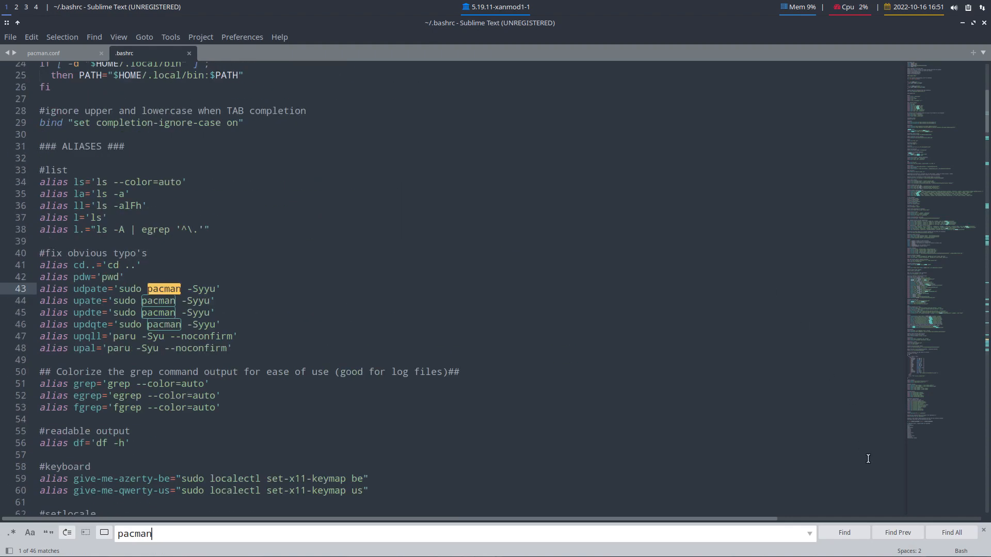
{"action": "left_click", "coordinate": [844, 533]}
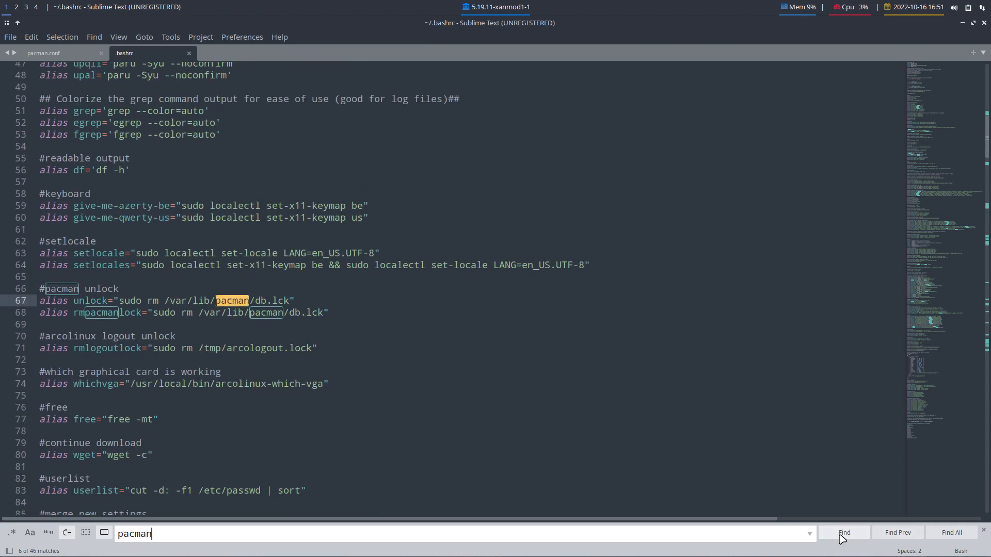
{"action": "left_click", "coordinate": [843, 533]}
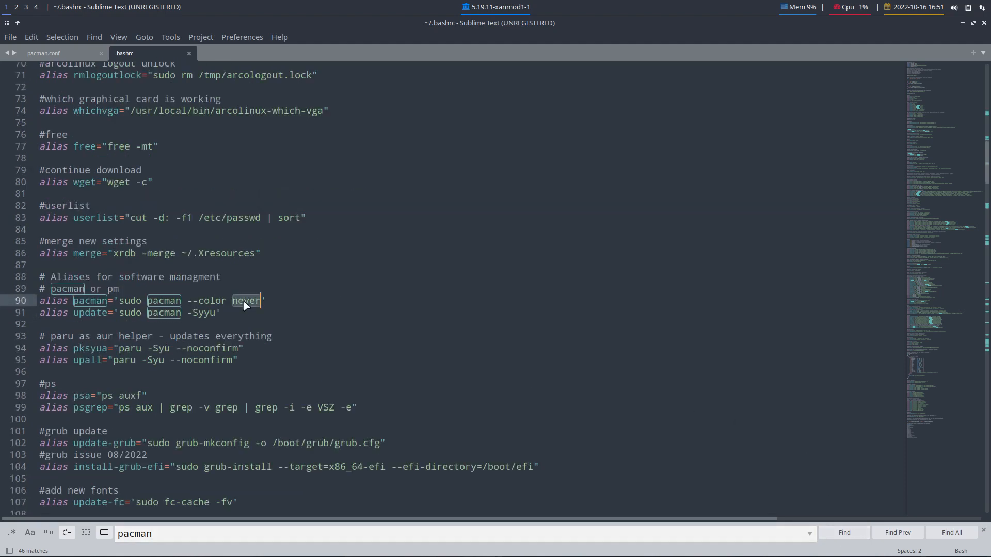
{"action": "type", "text": "auto"}
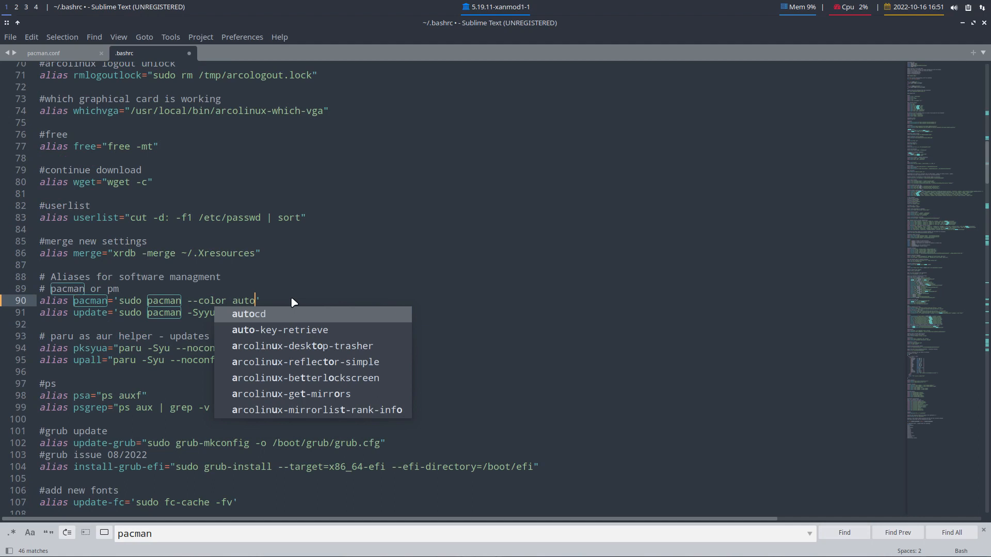
{"action": "key", "text": "Escape"}
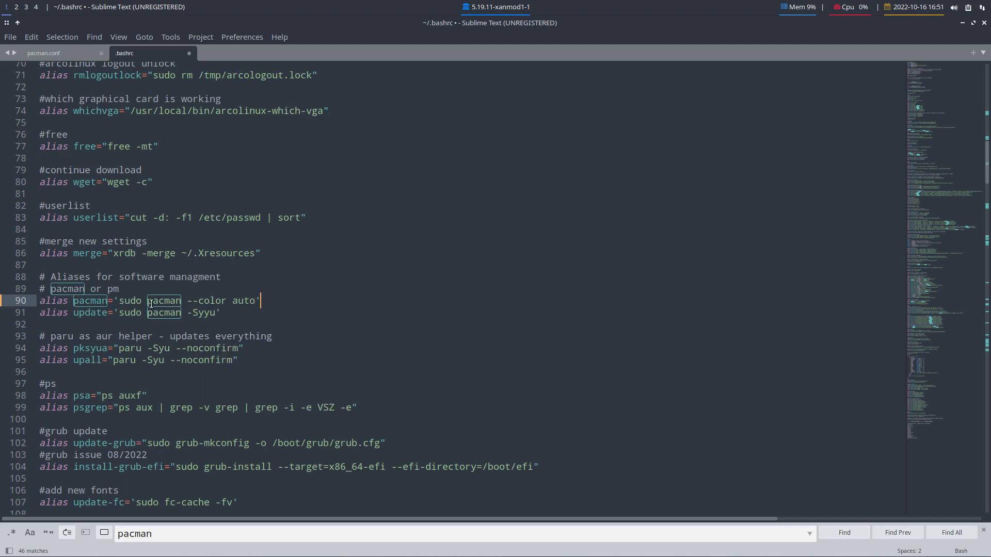
{"action": "mouse_move", "coordinate": [89, 300]}
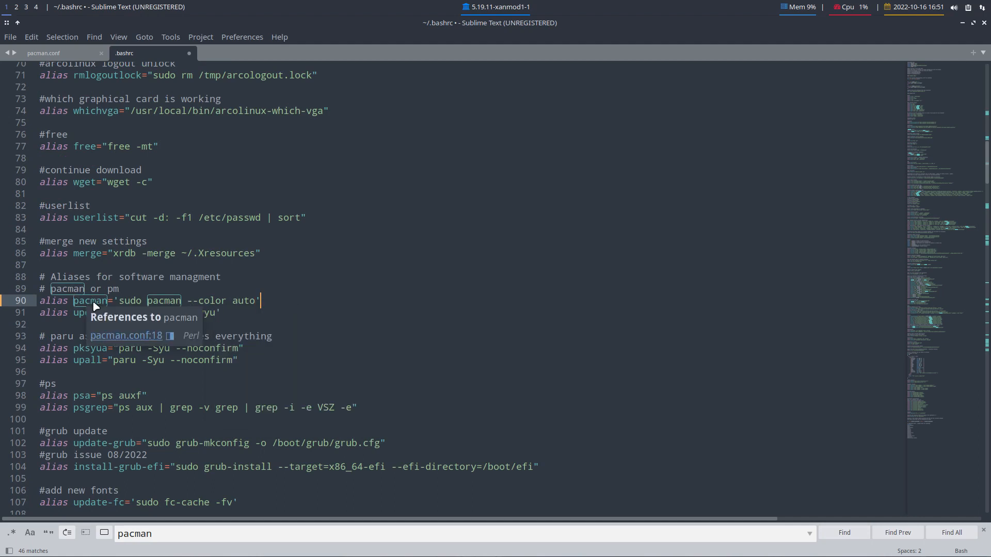
{"action": "mouse_move", "coordinate": [238, 302]}
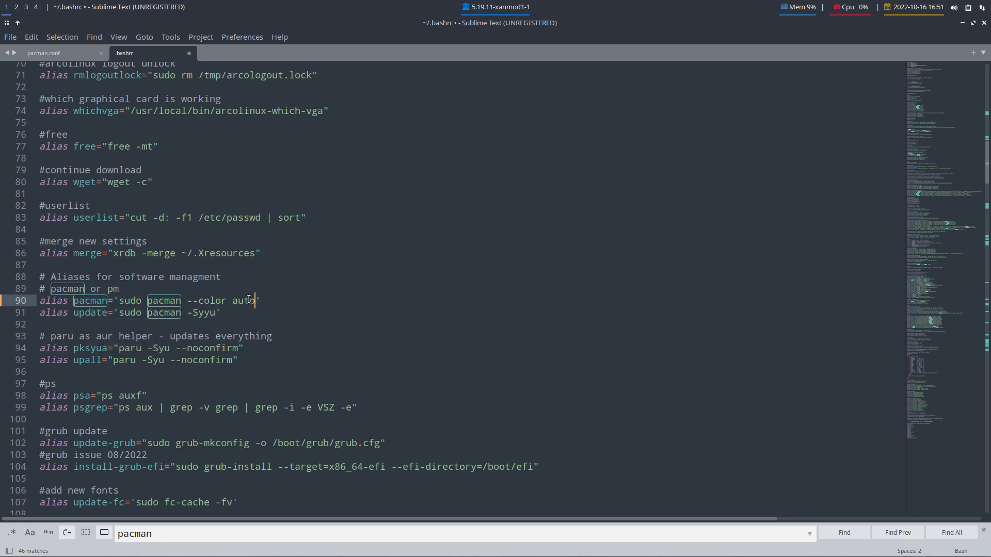
- Replace auto with never so the alias reads pacman --color never
{"action": "double_click", "coordinate": [243, 301]}
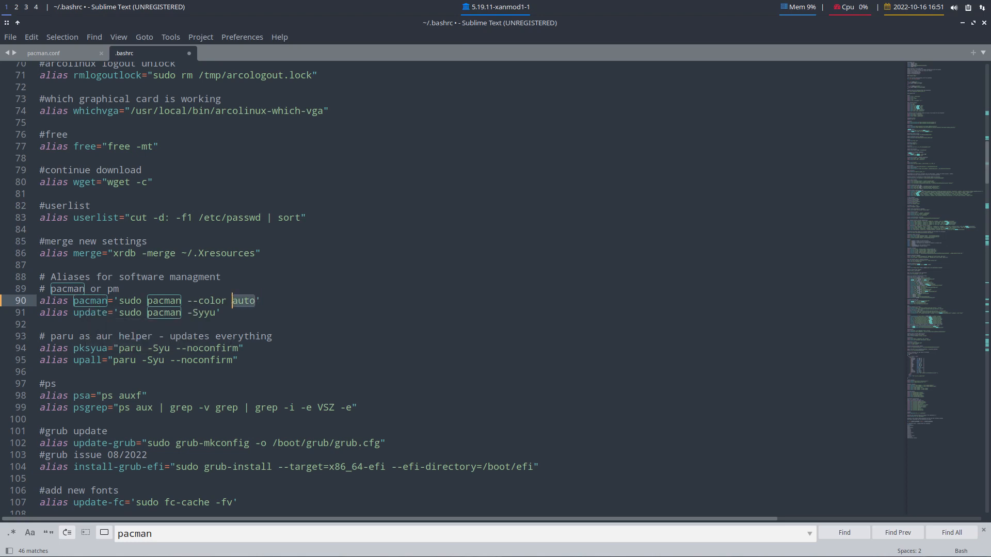
{"action": "type", "text": "never"}
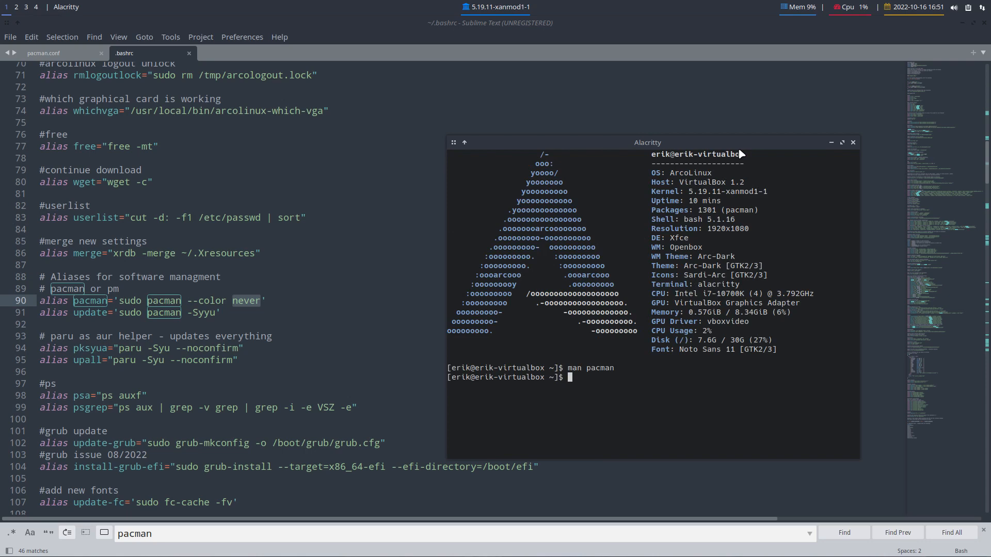
- Run 'man pacman | grep color' to list the --color choices always, never and auto
{"action": "type", "text": "man pacman"}
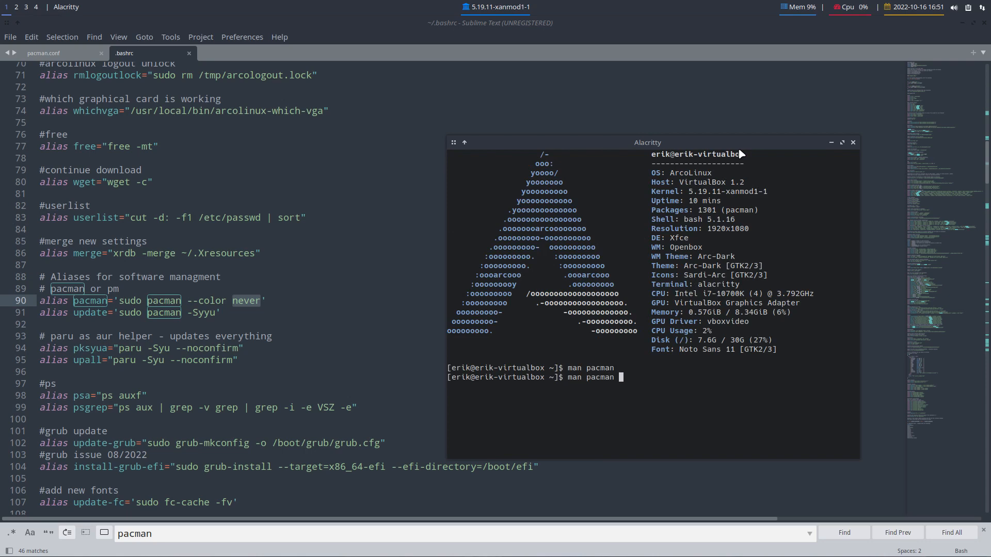
{"action": "type", "text": "| grep"}
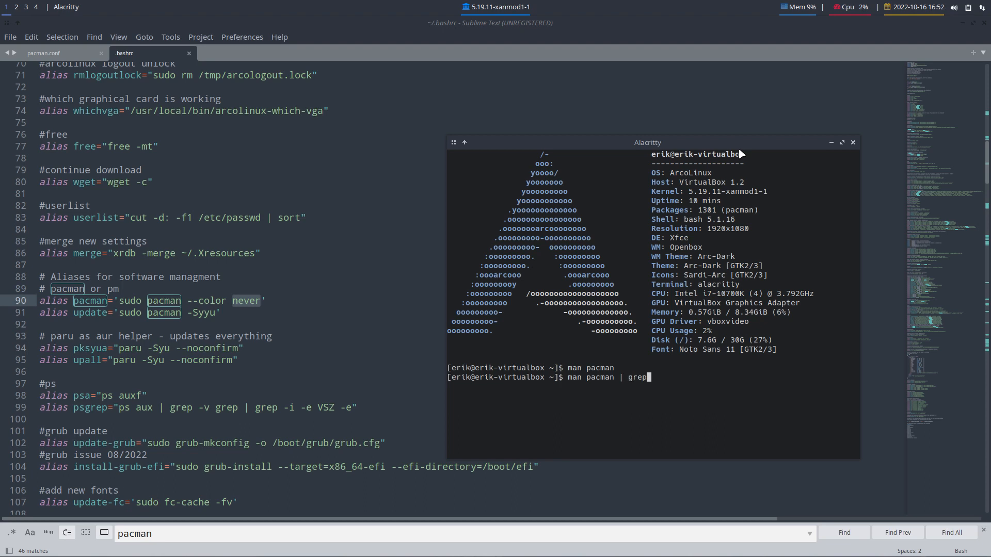
{"action": "type", "text": "color"}
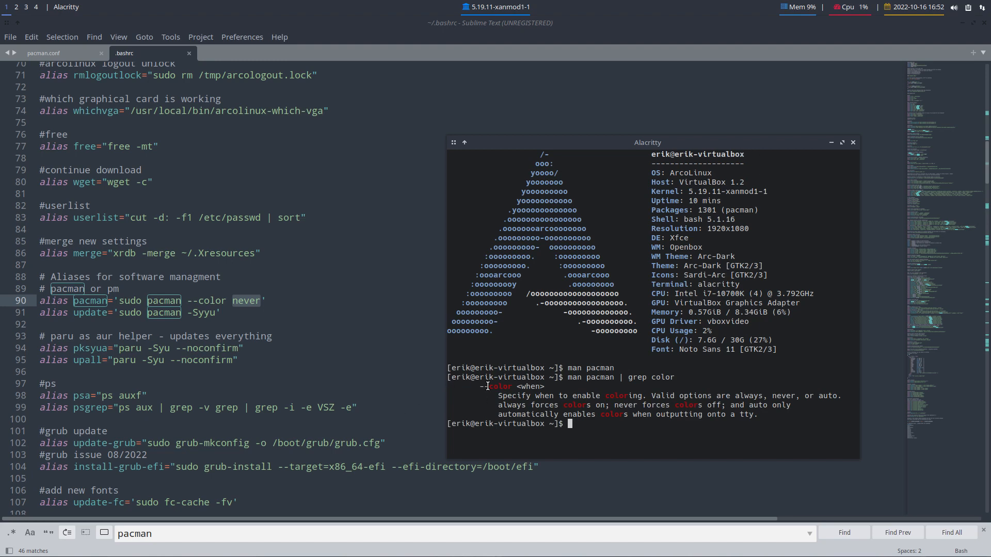
{"action": "mouse_move", "coordinate": [243, 305]}
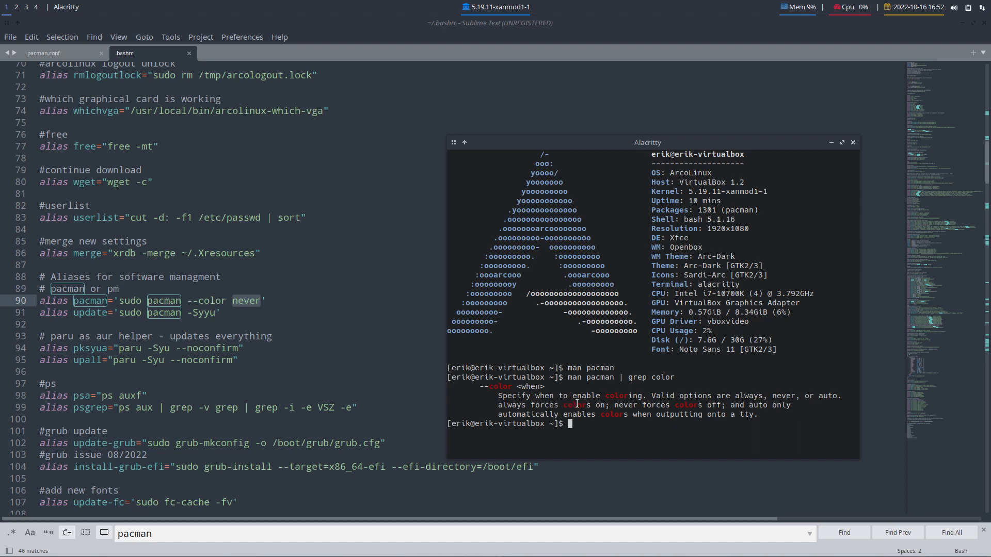
{"action": "mouse_move", "coordinate": [701, 407]}
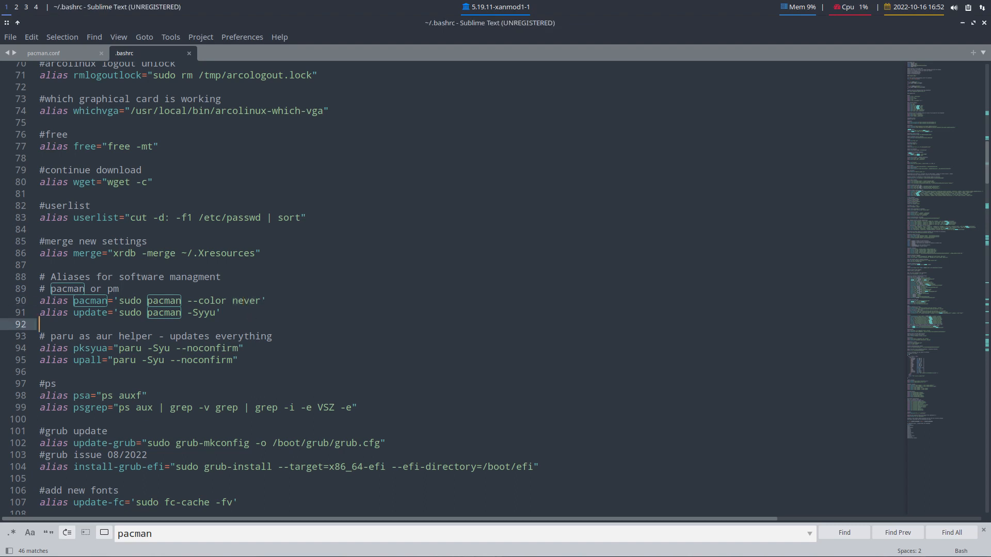
- Save .bashrc, start a fresh terminal and source .bashrc
{"action": "key", "text": "ctrl+s"}
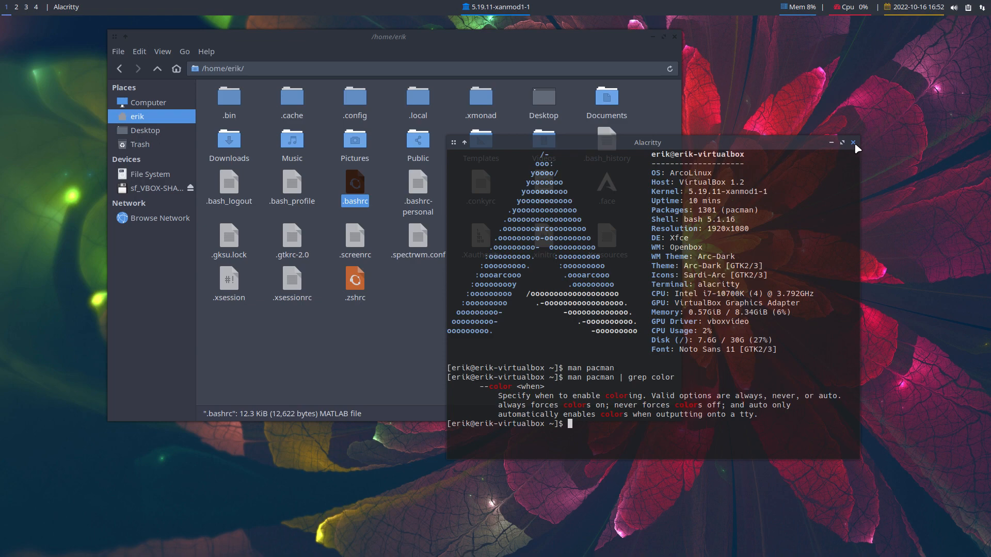
{"action": "left_click", "coordinate": [854, 143]}
{"action": "type", "text": "source ./"}
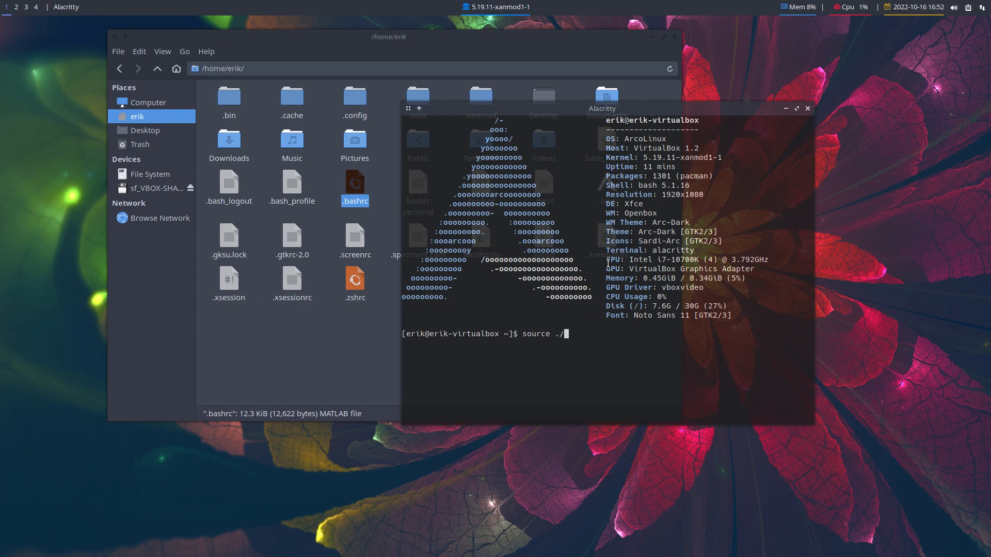
{"action": "type", "text": "bashrc"}
{"action": "type", "text": "sudo"}
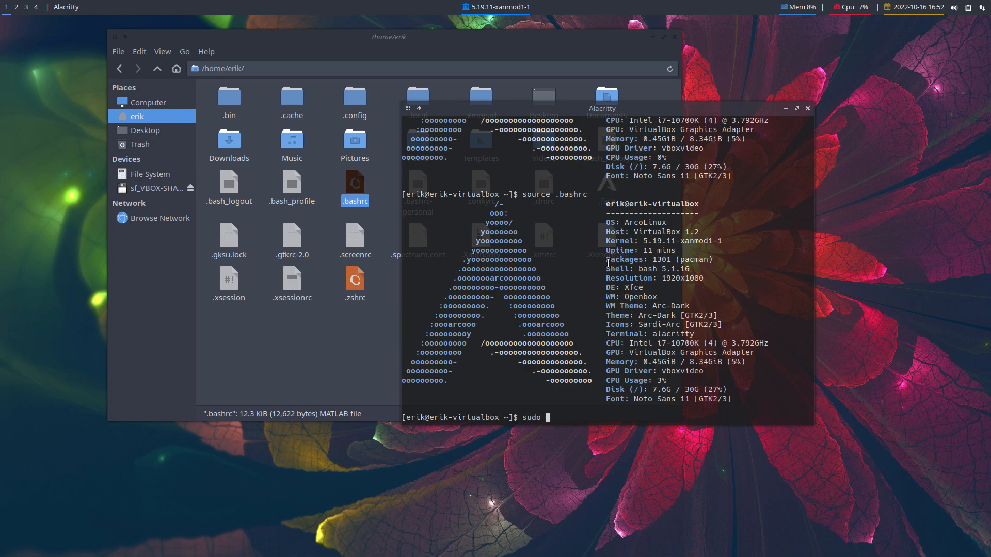
- Run sudo pacman -S, see uncoloured package output, decline with n and reselect the alias word
{"action": "type", "text": "pacman -S"}
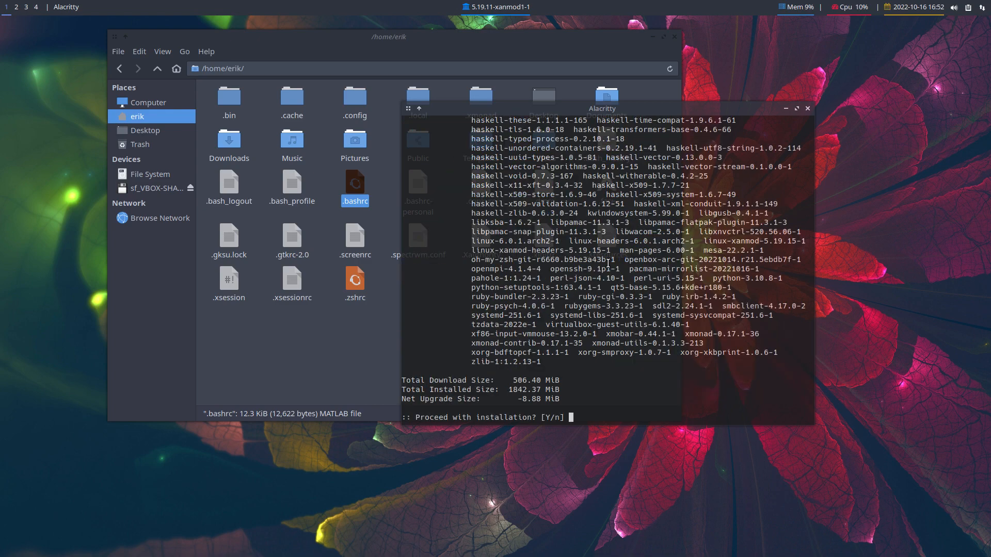
{"action": "type", "text": "n"}
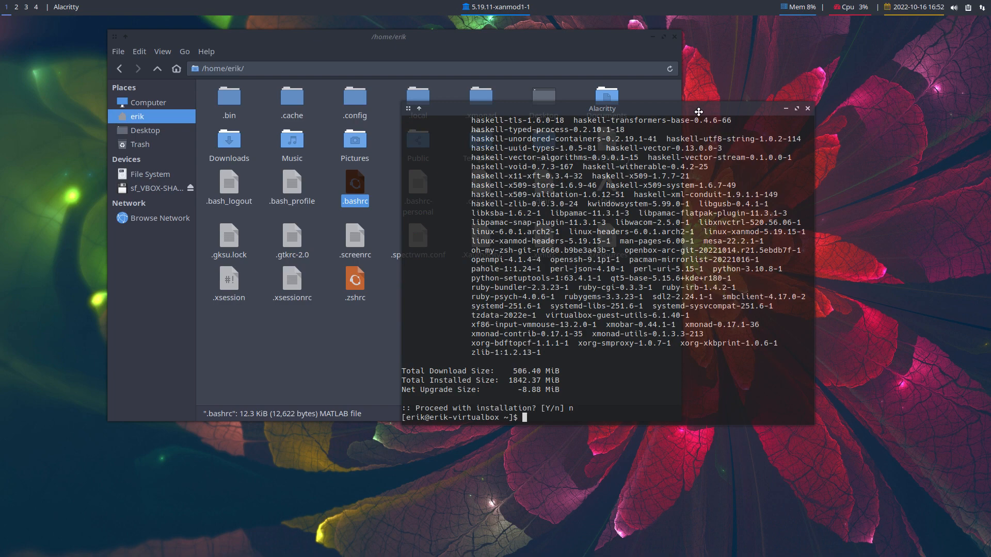
{"action": "double_click", "coordinate": [354, 184]}
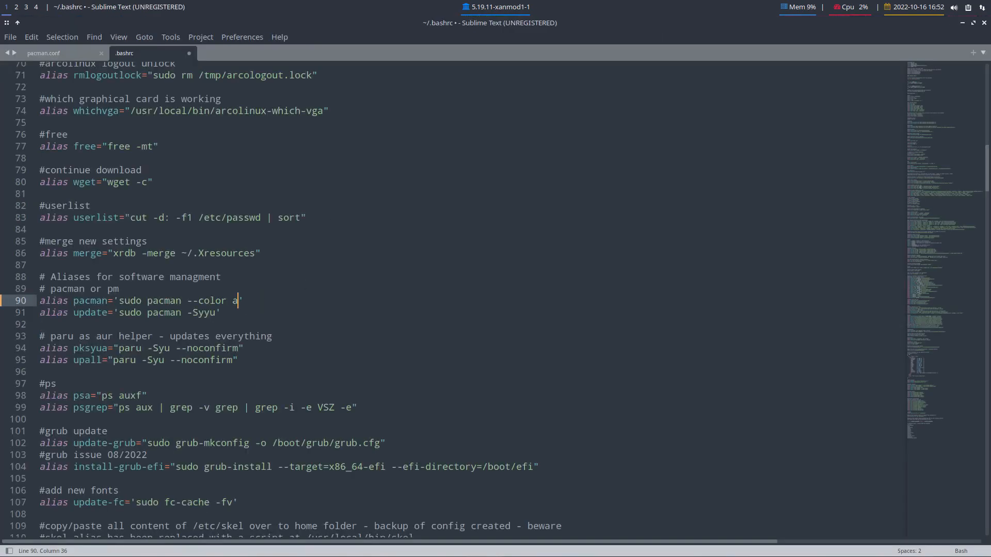
- Restore --color auto in .bashrc and uncomment Color in pacman.conf, saving with the password
{"action": "type", "text": "uto"}
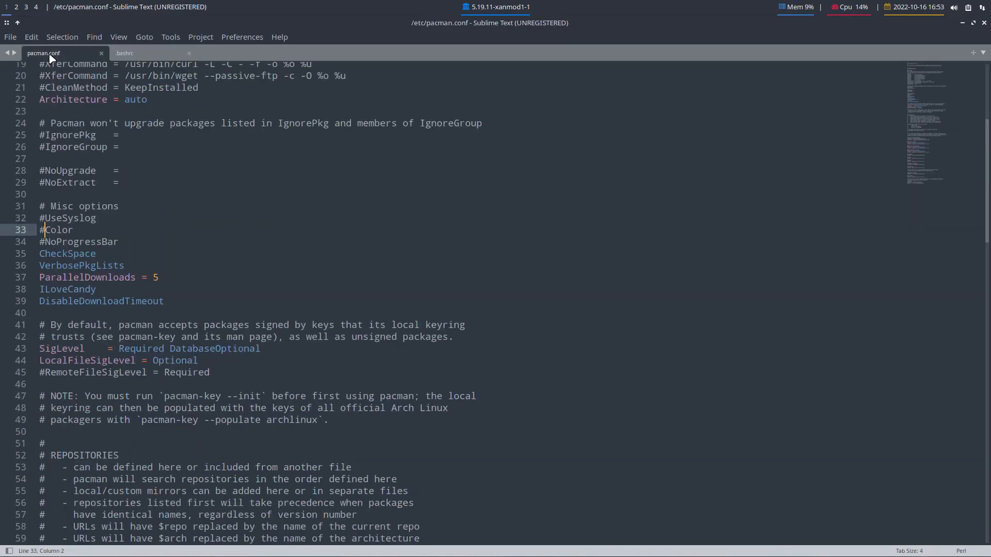
{"action": "key", "text": "BackSpace"}
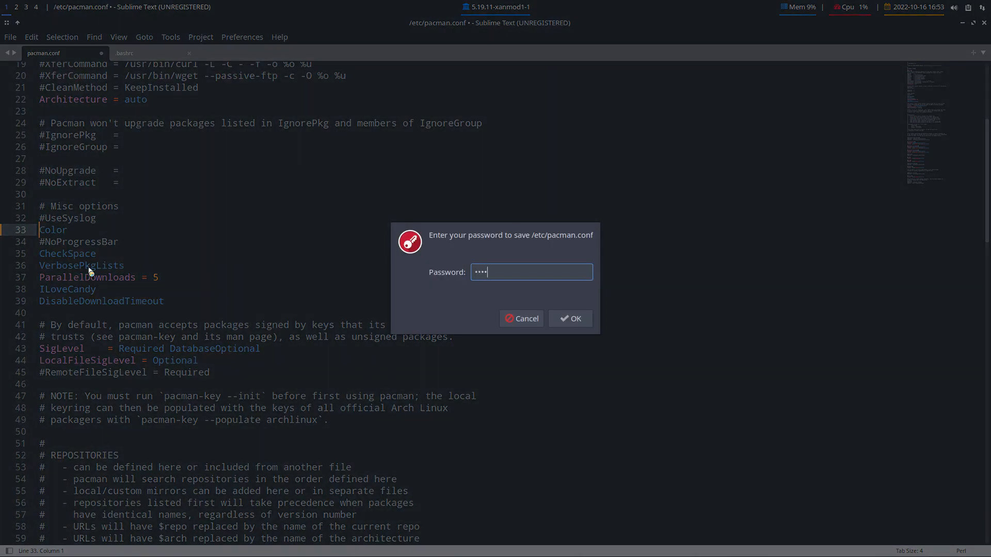
{"action": "left_click", "coordinate": [569, 318]}
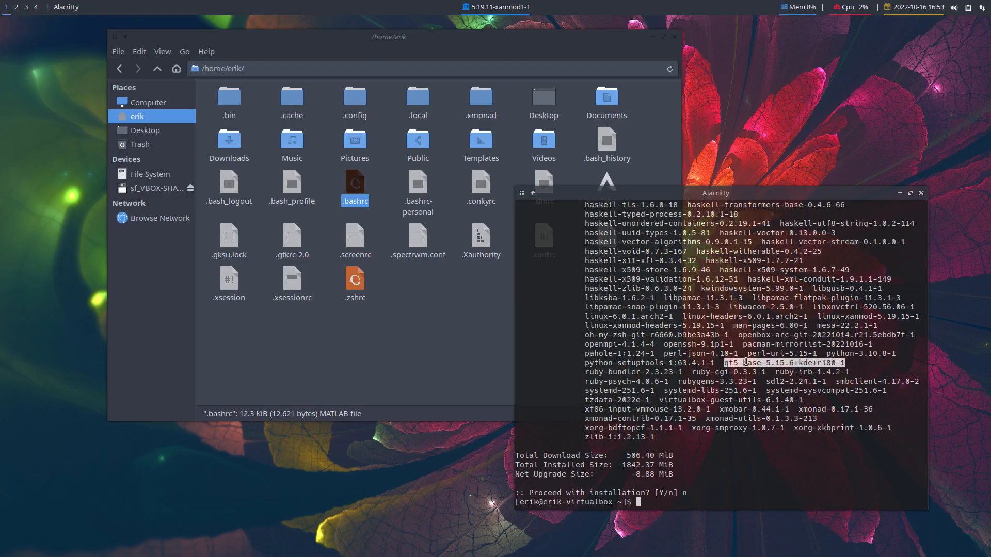
- Source .bashrc again so the pacman update shows coloured output
{"action": "type", "text": "source .bashrc"}
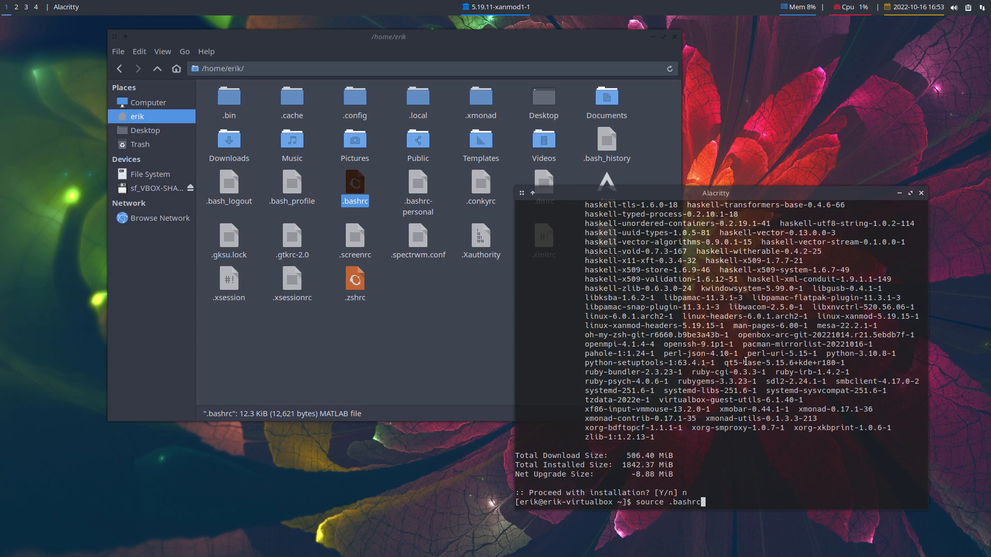
{"action": "key", "text": "Return"}
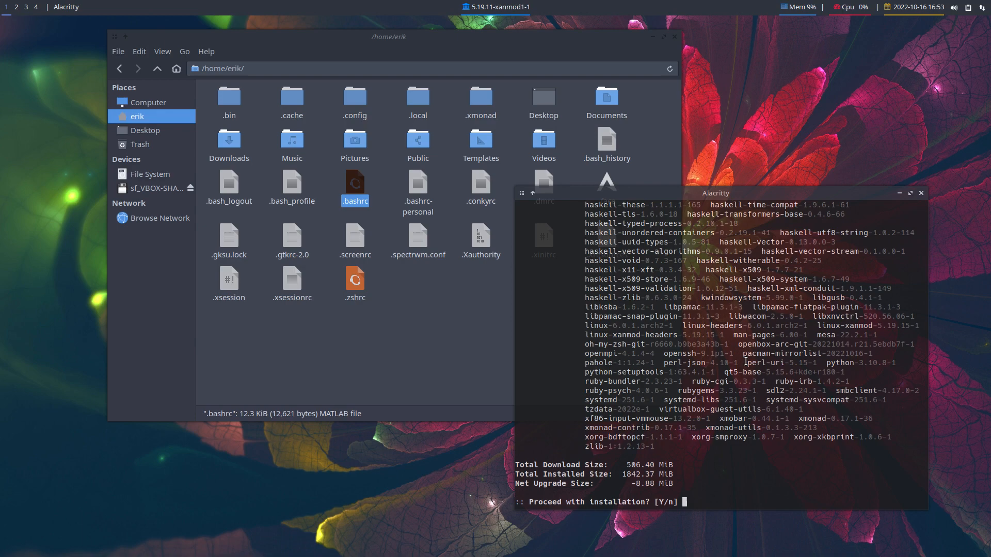
{"action": "mouse_move", "coordinate": [746, 361]}
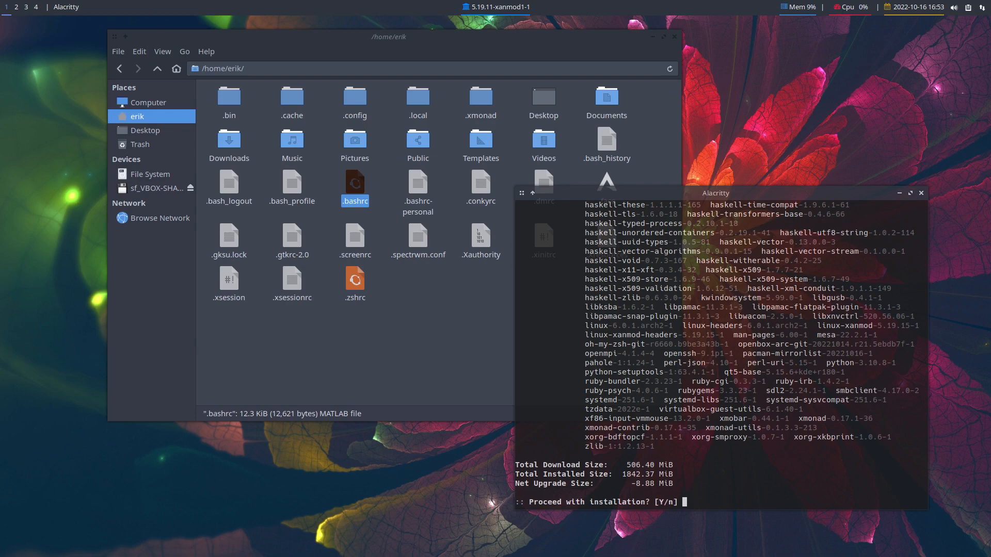